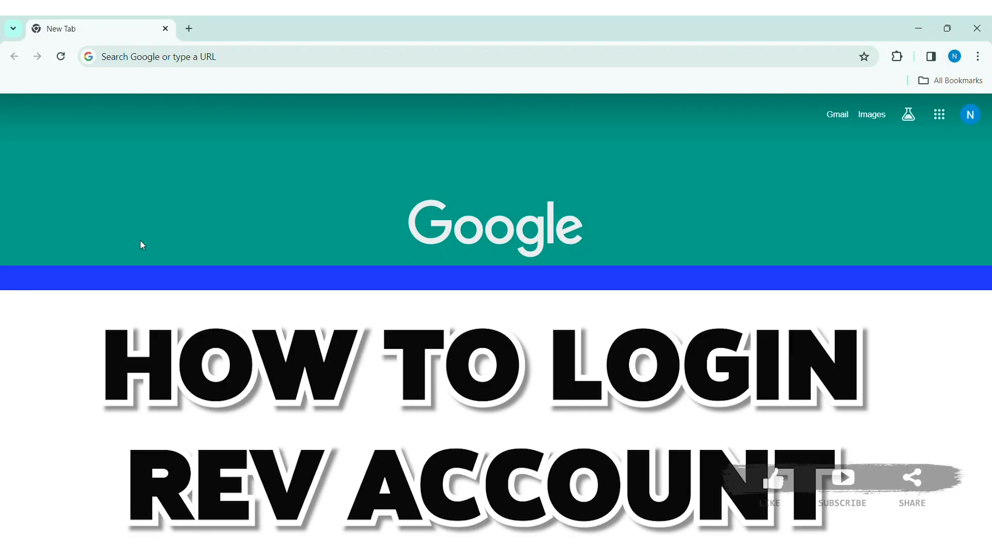
Step: Navigate Chrome to rev.com by entering 'rev.co' and choosing the rev.com suggestion
{"action": "scroll", "scroll_direction": "down", "scroll_amount": 3}
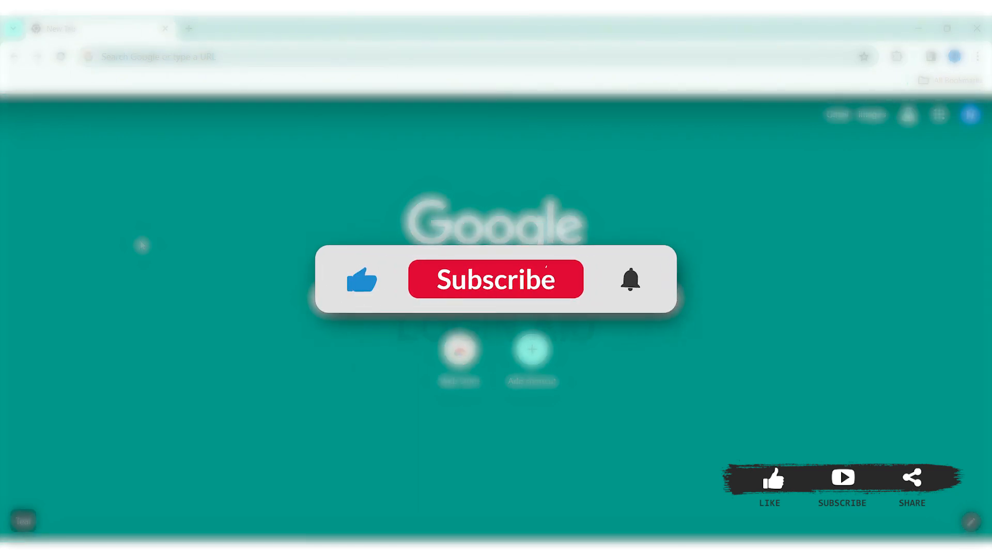
{"action": "left_click", "coordinate": [496, 279]}
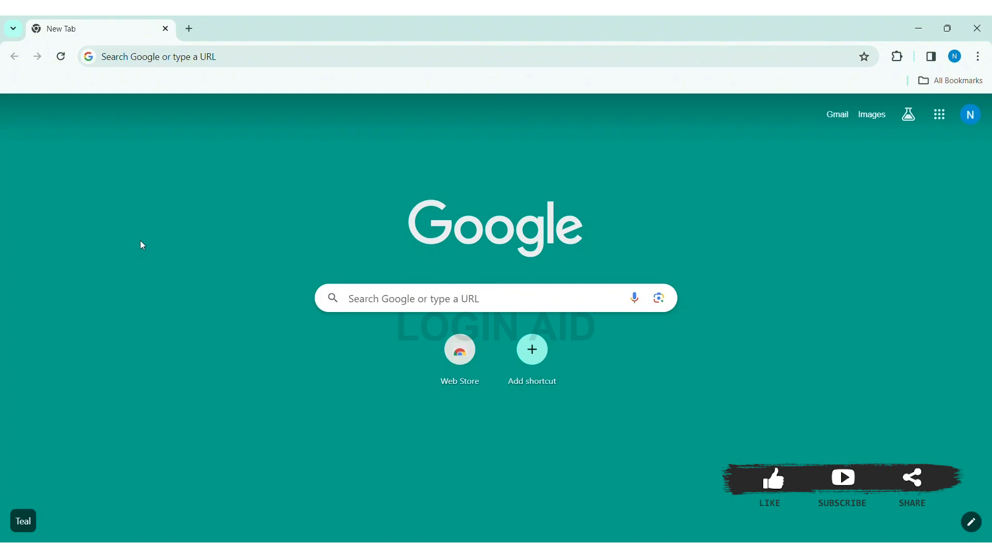
{"action": "left_click", "coordinate": [193, 55]}
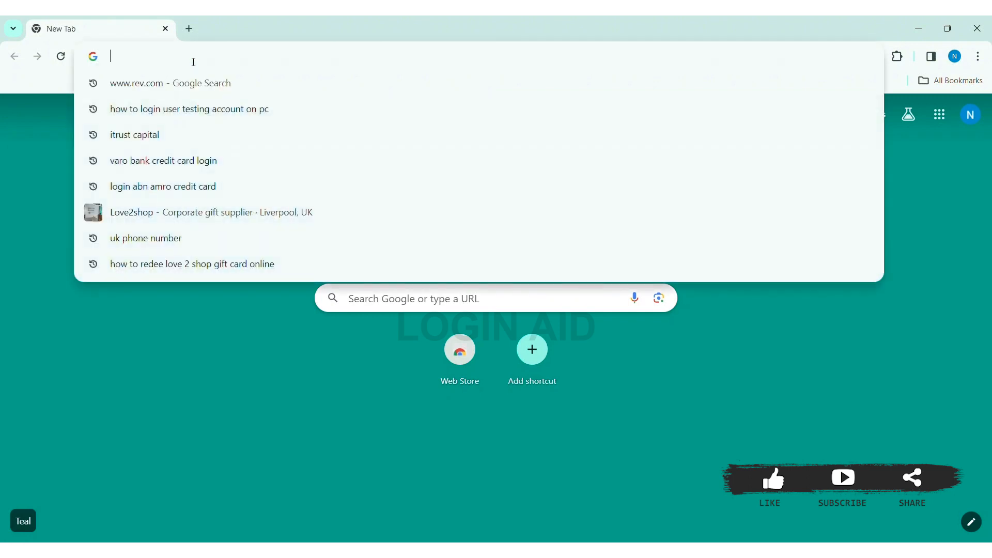
{"action": "type", "text": "rev.co"}
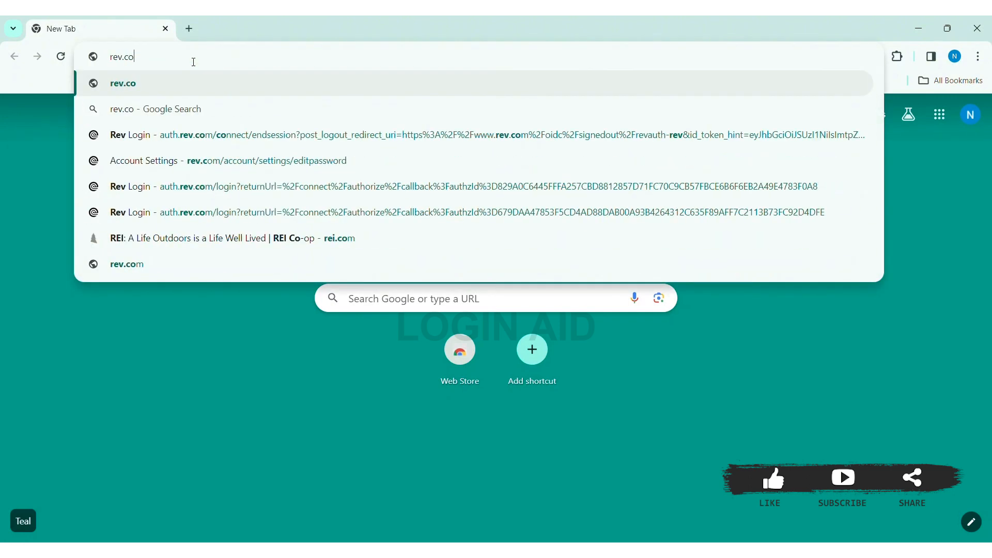
{"action": "left_click", "coordinate": [126, 264]}
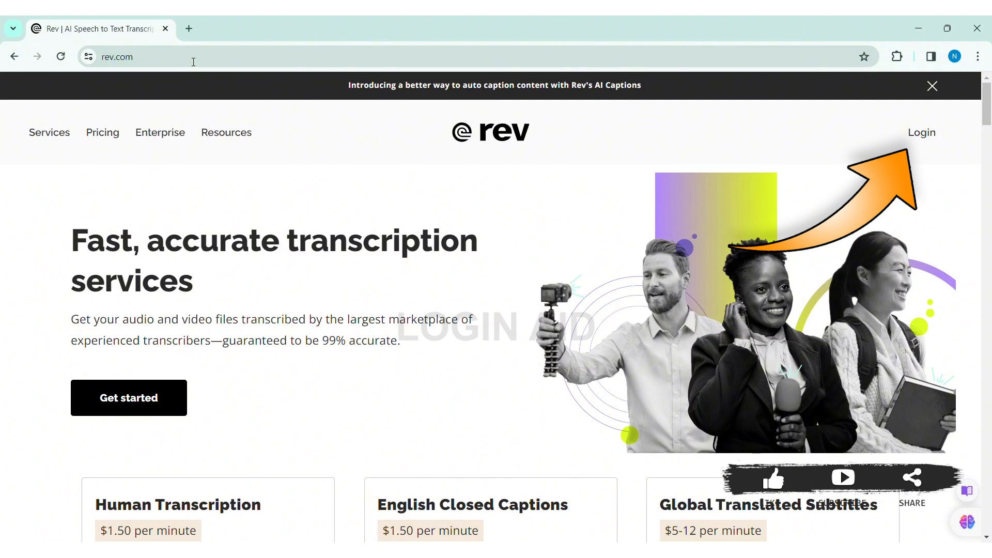
{"action": "left_click", "coordinate": [921, 132]}
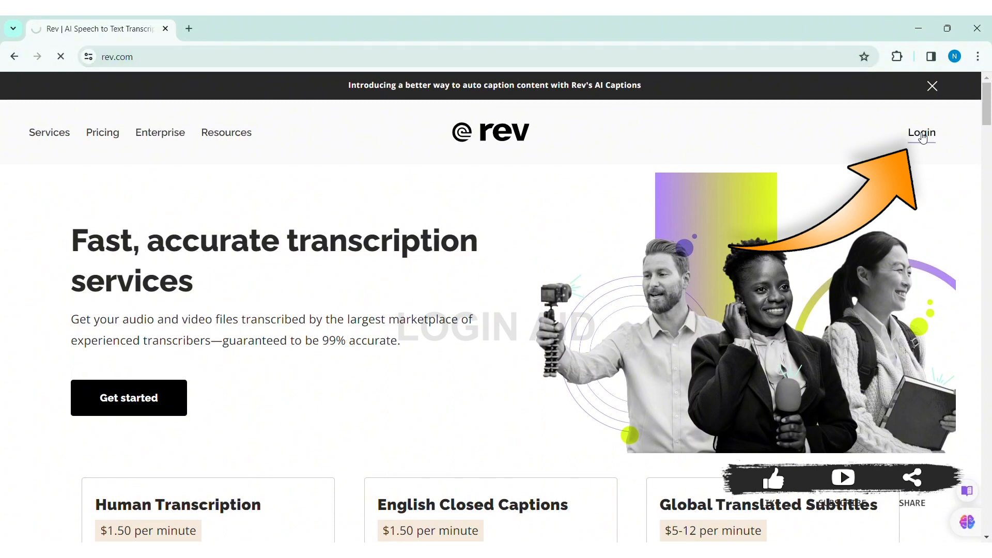
{"action": "left_click", "coordinate": [921, 132]}
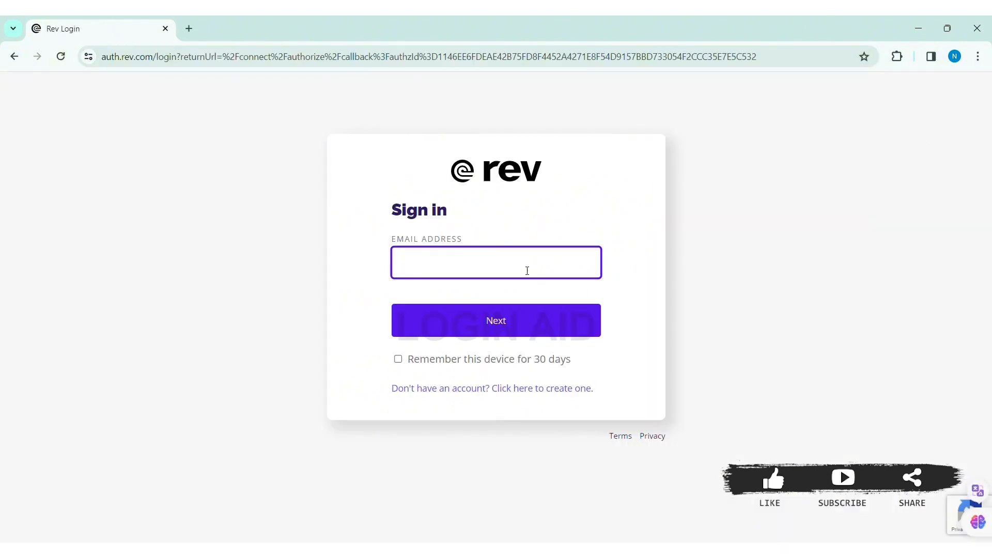
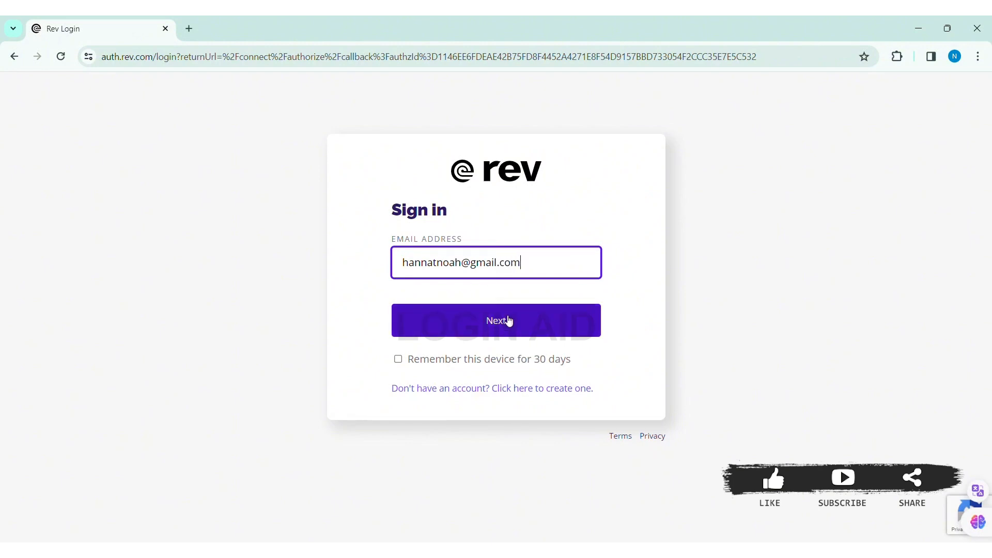
{"action": "mouse_move", "coordinate": [428, 343]}
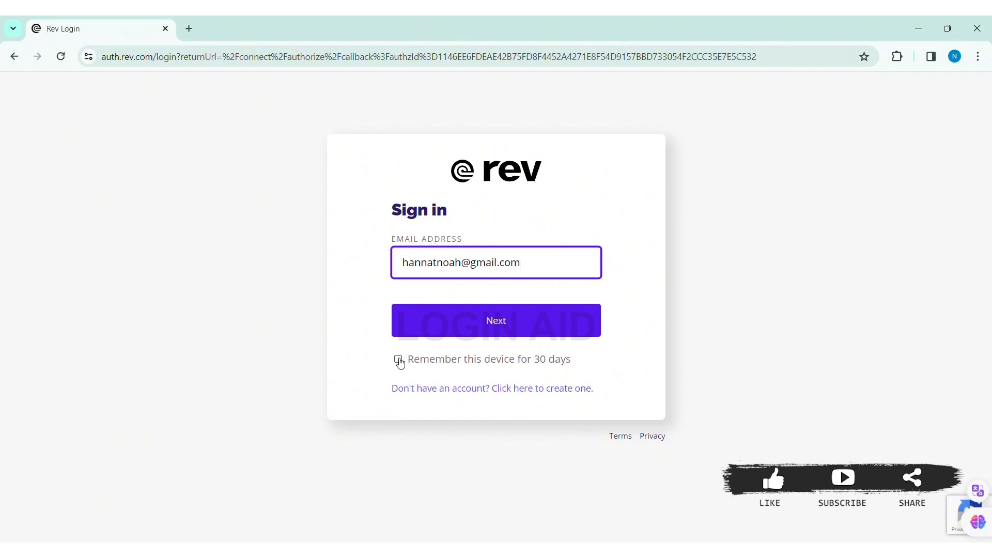
{"action": "left_click", "coordinate": [399, 360]}
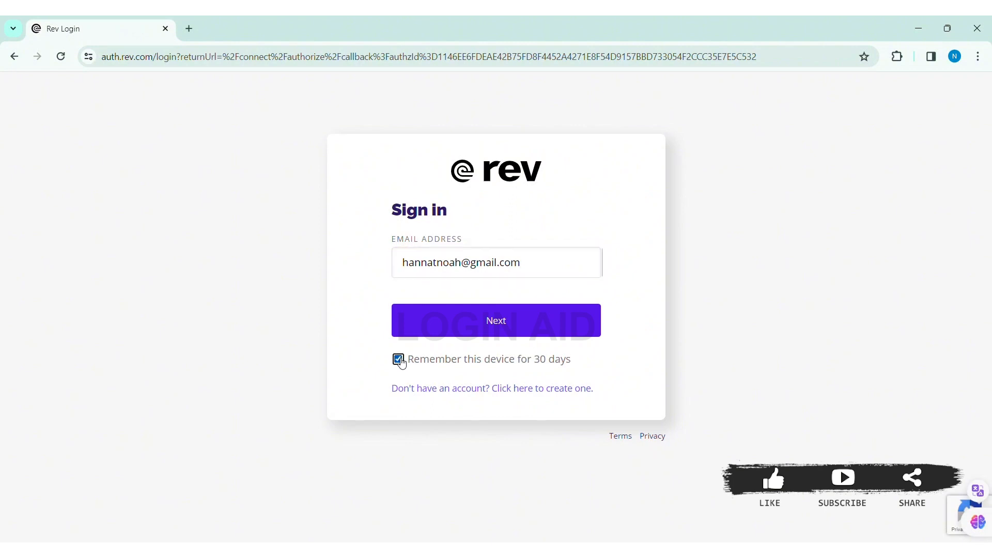
{"action": "left_click", "coordinate": [398, 359]}
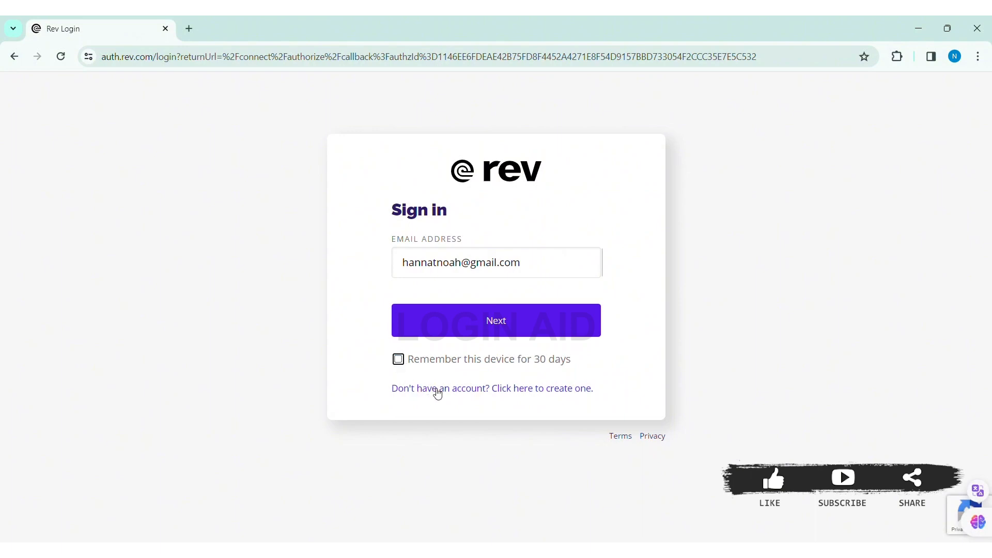
{"action": "mouse_move", "coordinate": [469, 392]}
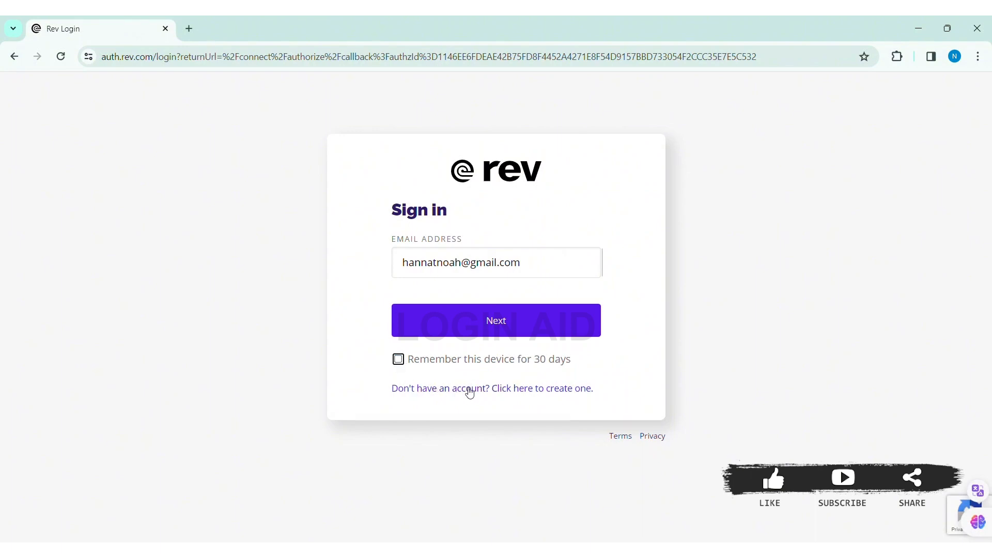
{"action": "mouse_move", "coordinate": [496, 321]}
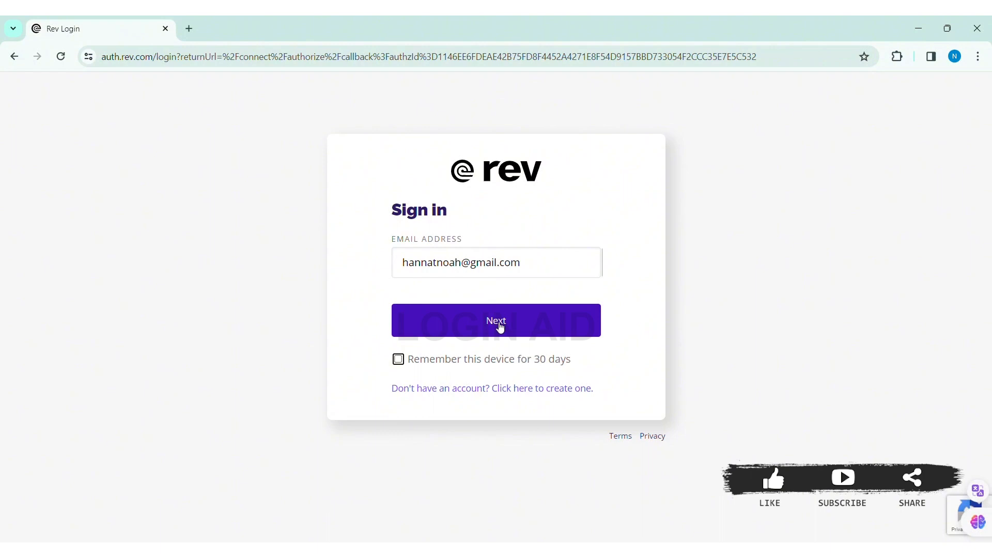
Step: Continue to the password step, enter the password and sign in to reach My Files
{"action": "left_click", "coordinate": [495, 320]}
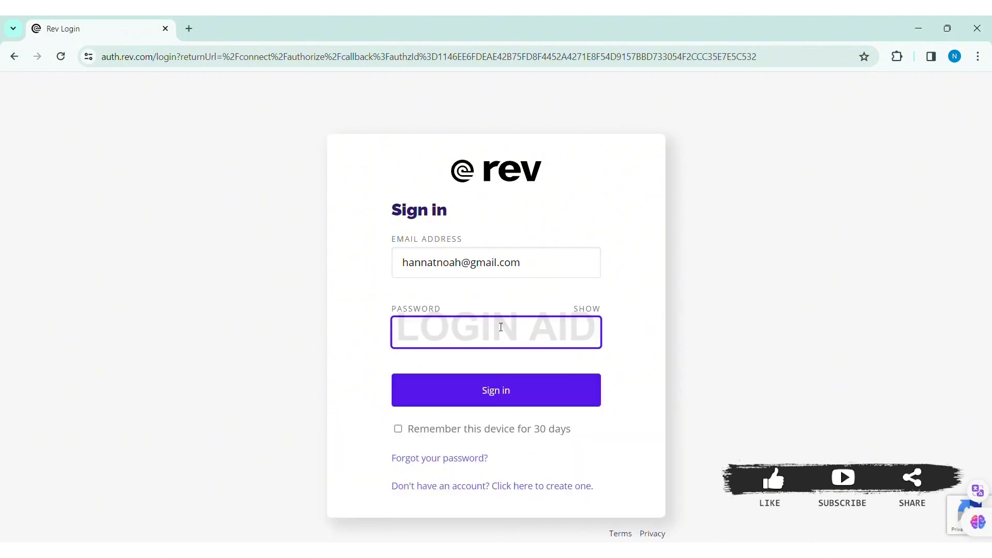
{"action": "type", "text": "password"}
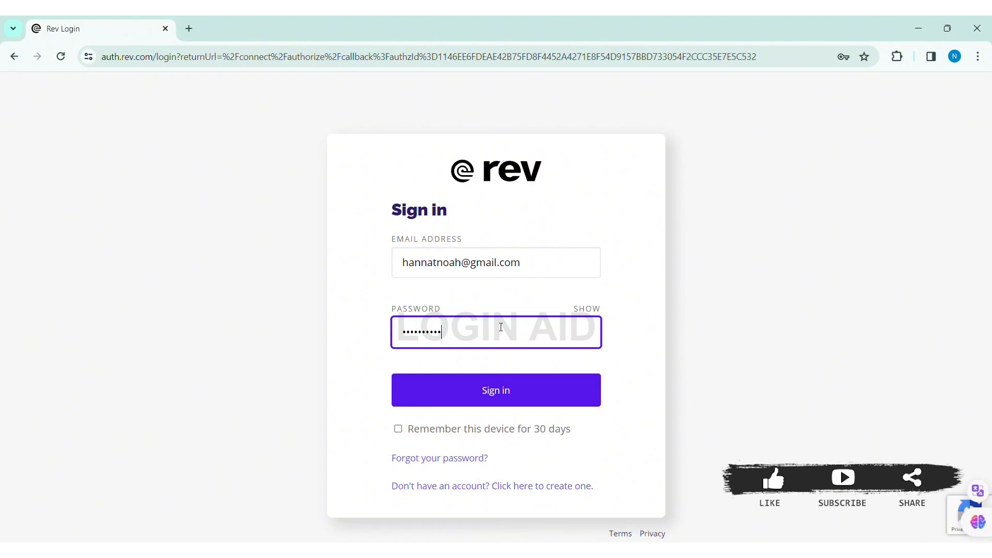
{"action": "mouse_move", "coordinate": [424, 443]}
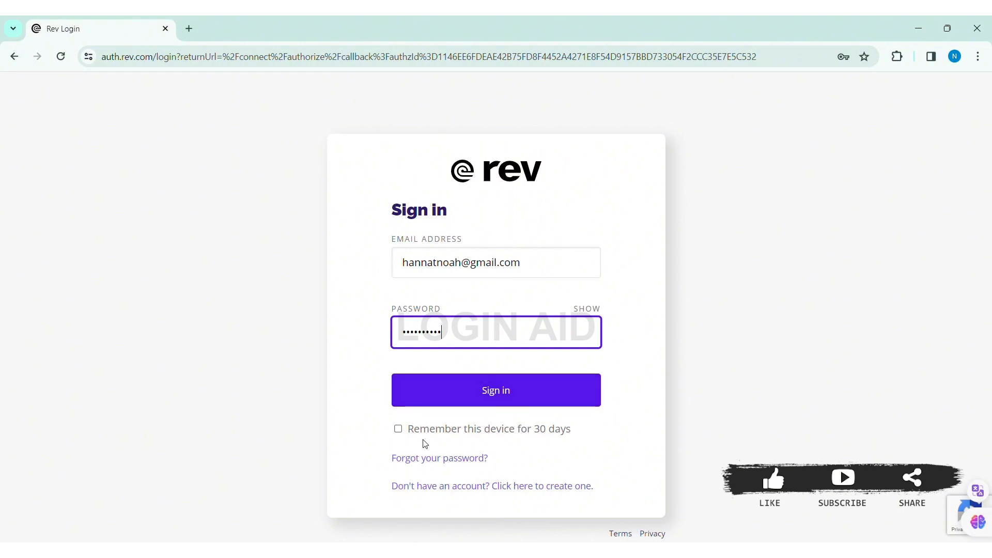
{"action": "mouse_move", "coordinate": [475, 458]}
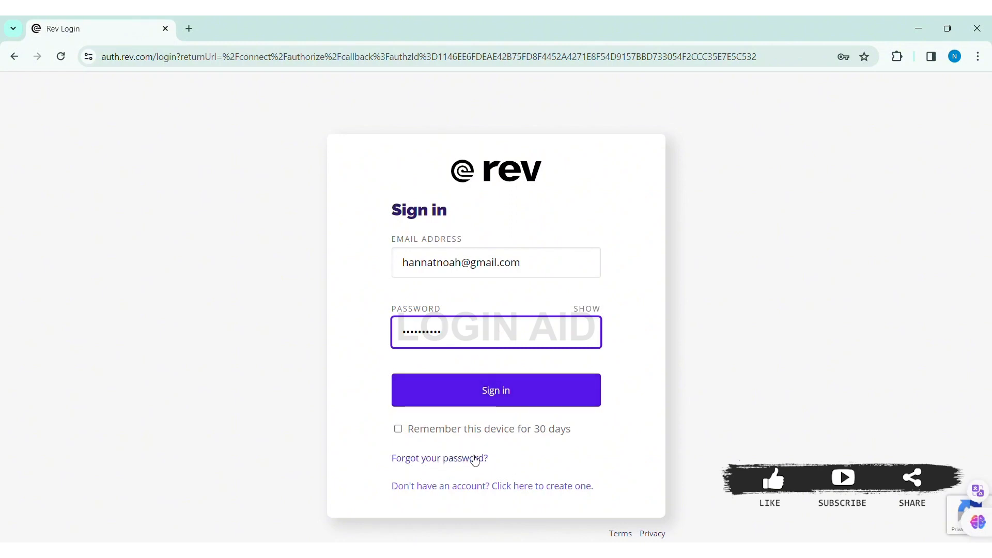
{"action": "mouse_move", "coordinate": [559, 371]}
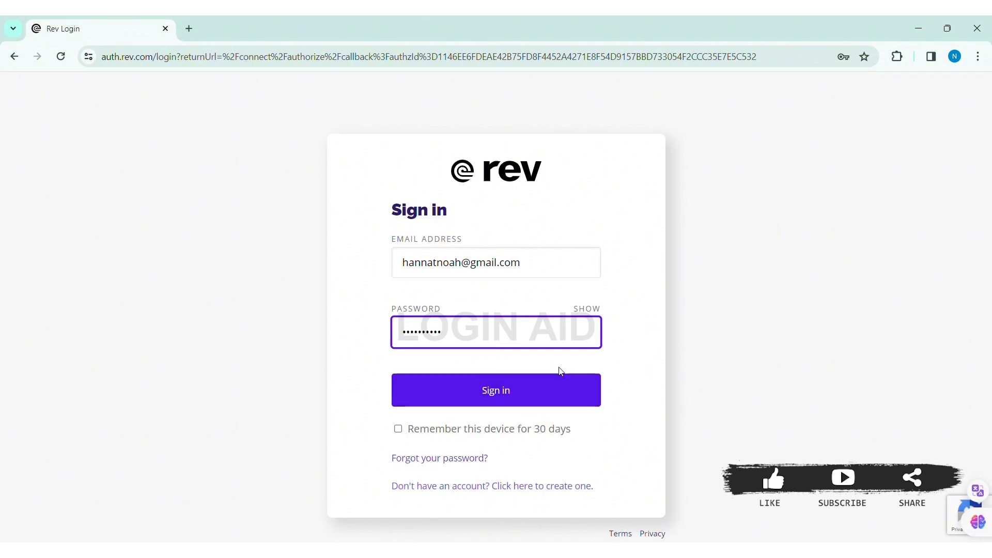
{"action": "left_click", "coordinate": [495, 390]}
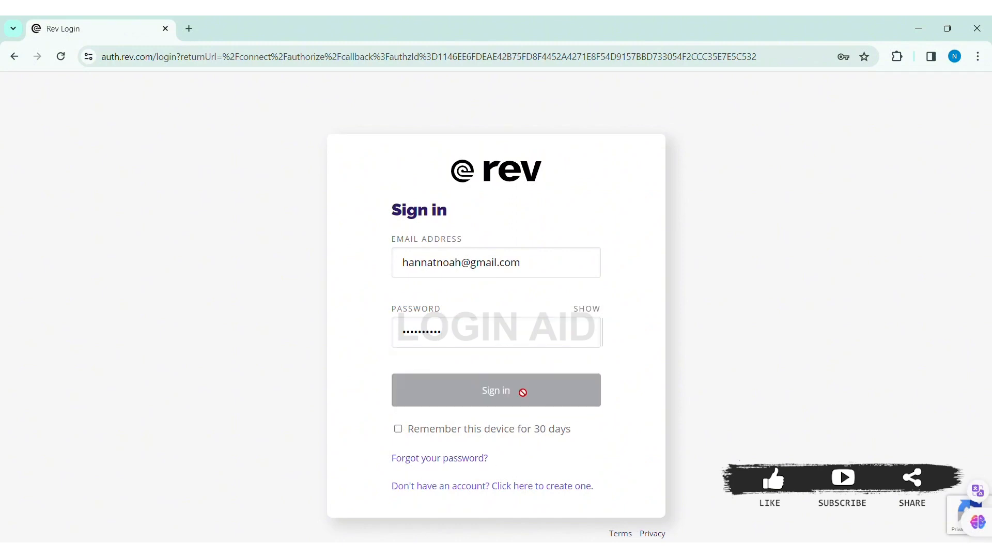
{"action": "left_click", "coordinate": [495, 389]}
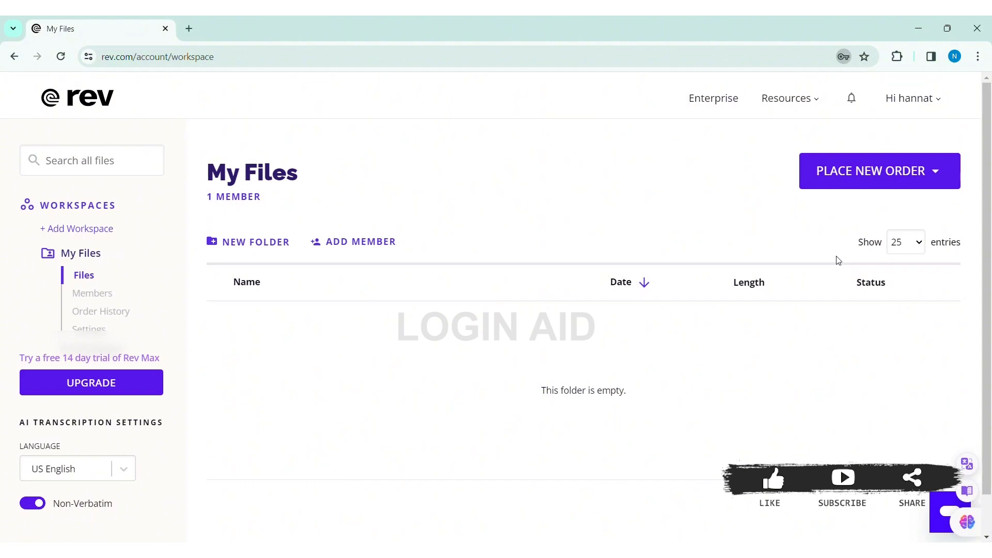
{"action": "mouse_move", "coordinate": [939, 103]}
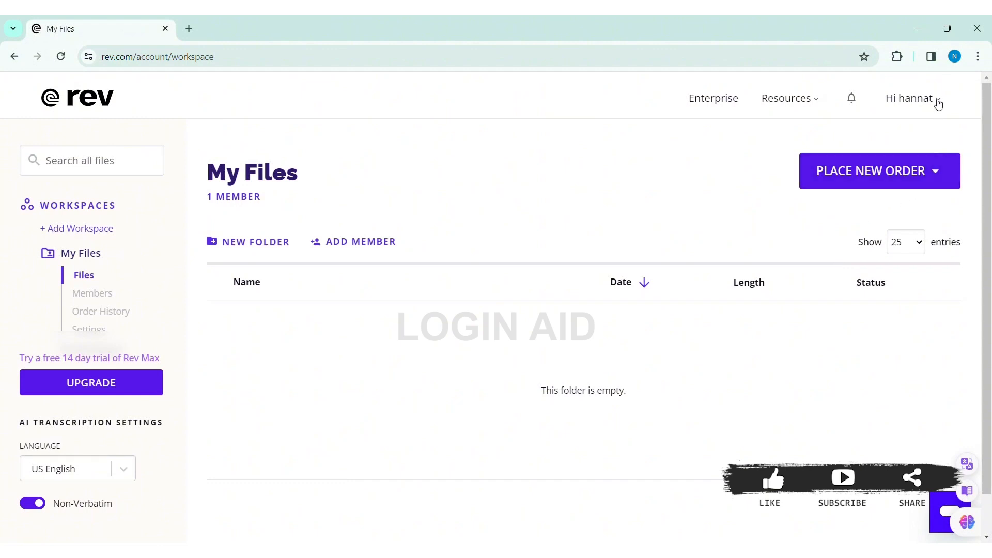
Step: Choose My Account from the 'Hi' user menu to reach the account settings page
{"action": "left_click", "coordinate": [912, 98]}
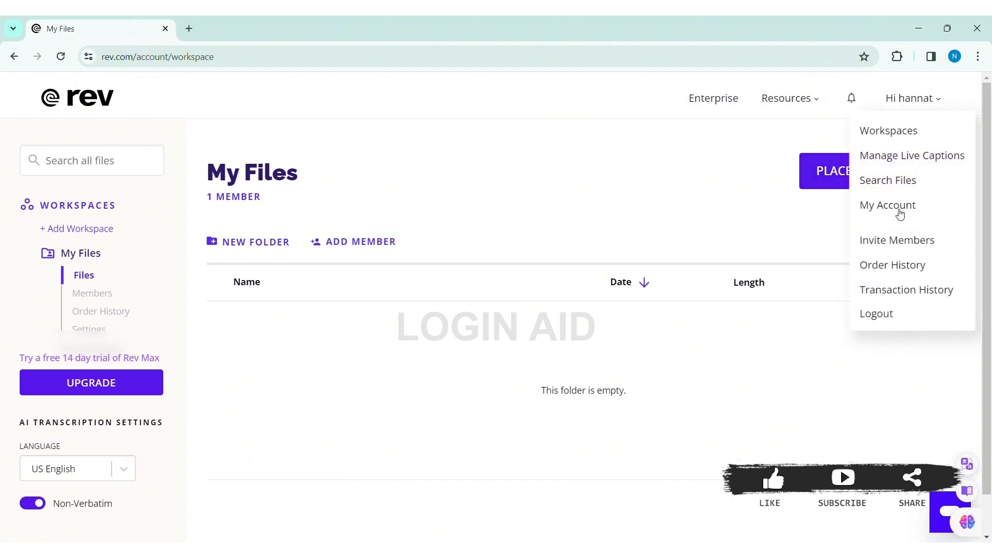
{"action": "left_click", "coordinate": [887, 205]}
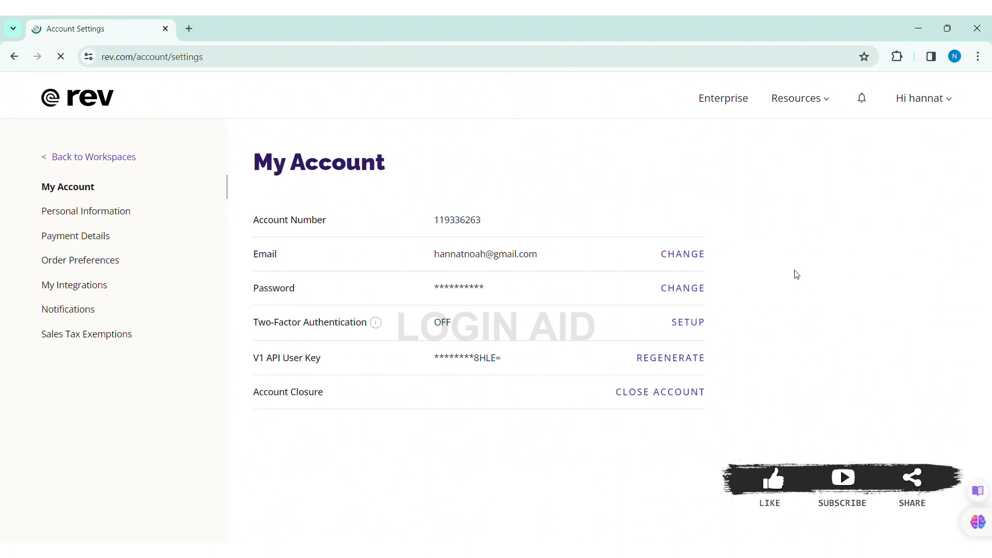